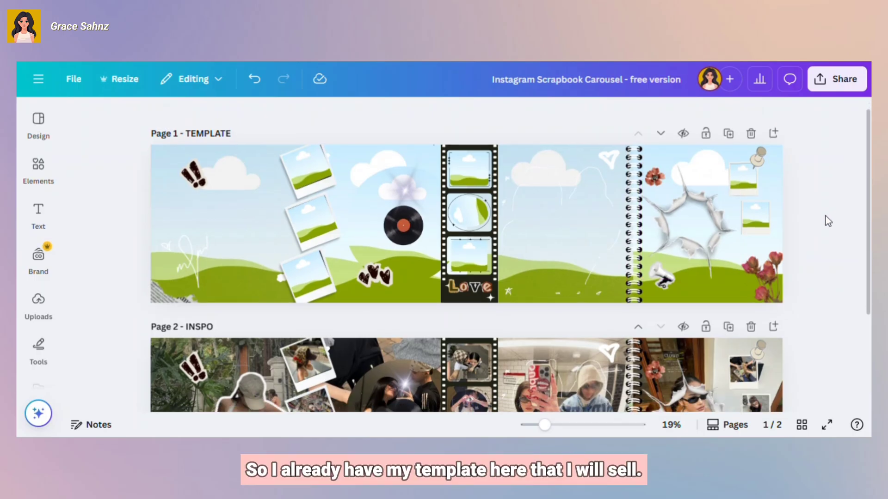
Step: Bring up the Share panel for the scrapbook carousel and expand all publishing options
scroll(down, 3)
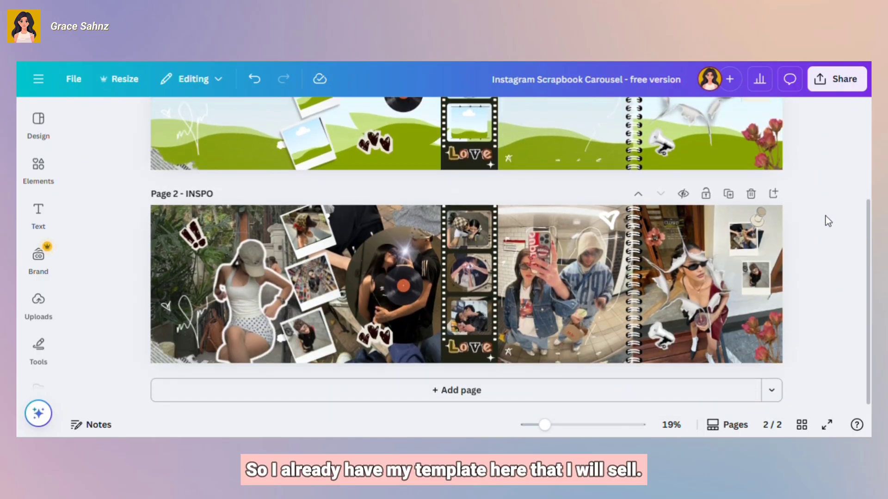
scroll(up, 3)
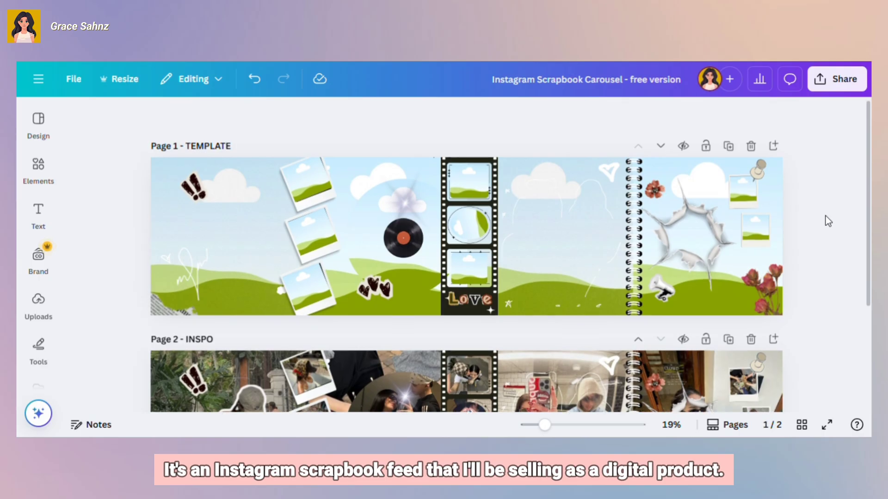
mouse_move(272, 173)
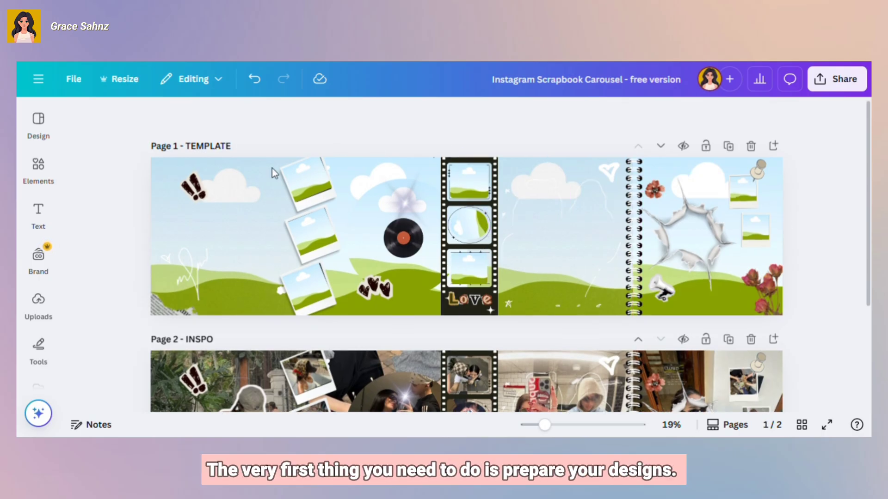
click(710, 231)
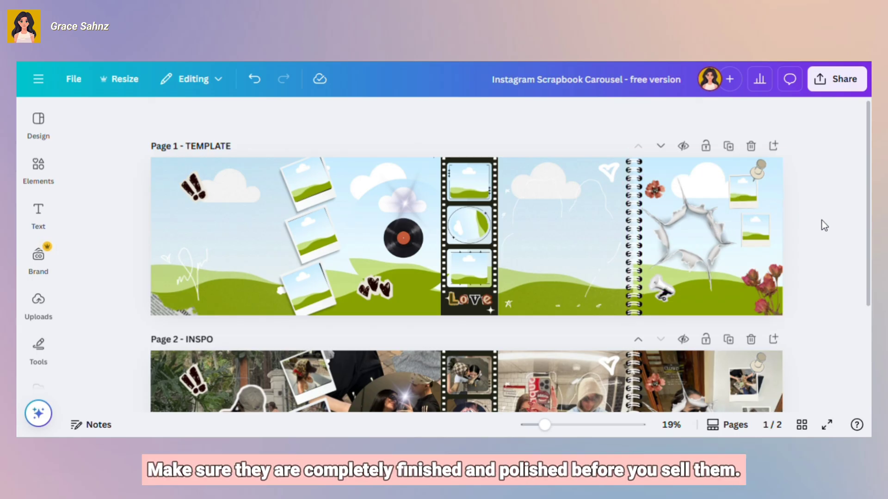
click(836, 78)
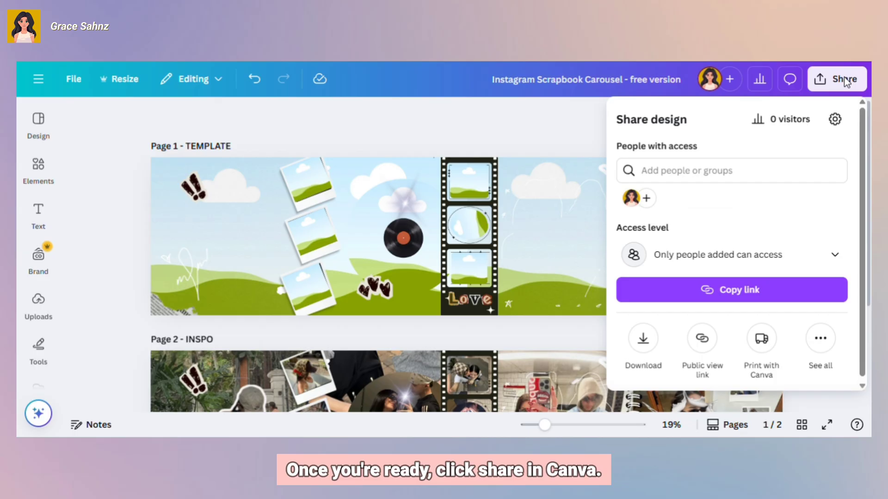
mouse_move(743, 271)
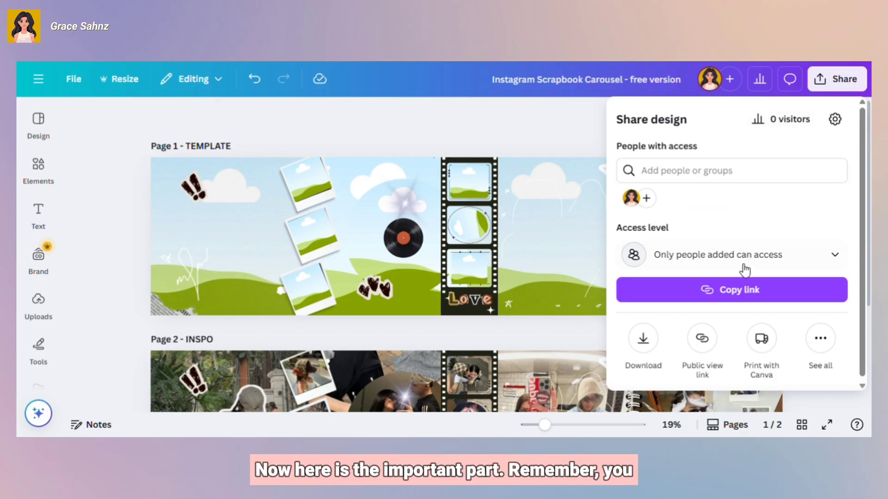
mouse_move(718, 285)
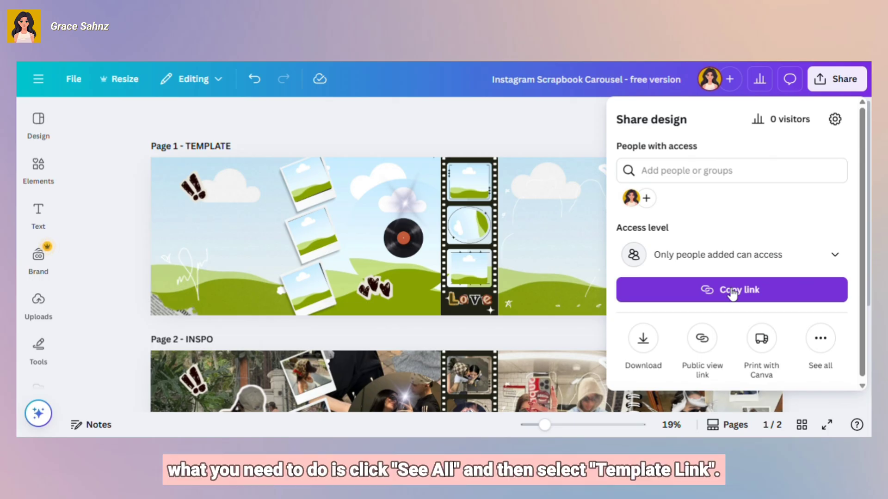
mouse_move(791, 318)
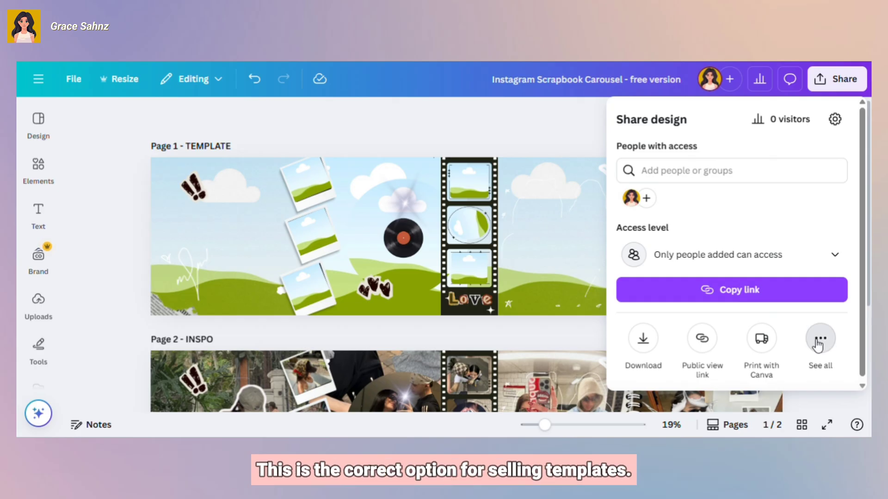
click(819, 343)
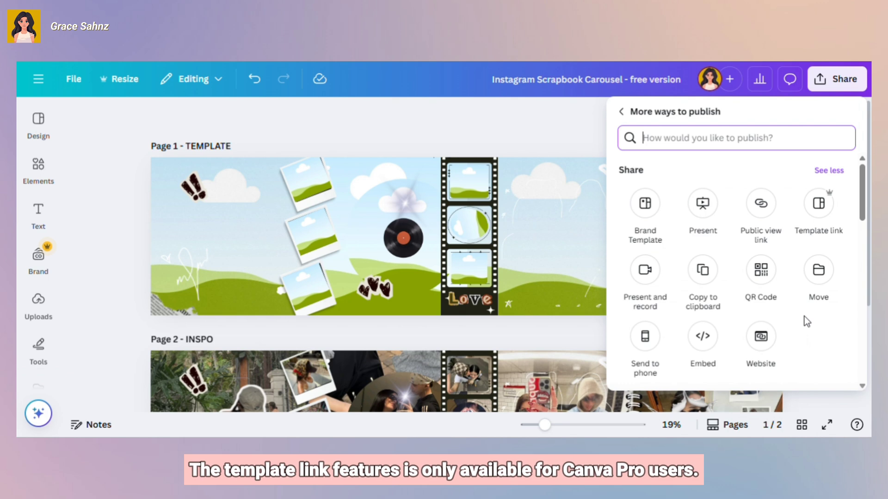
mouse_move(817, 202)
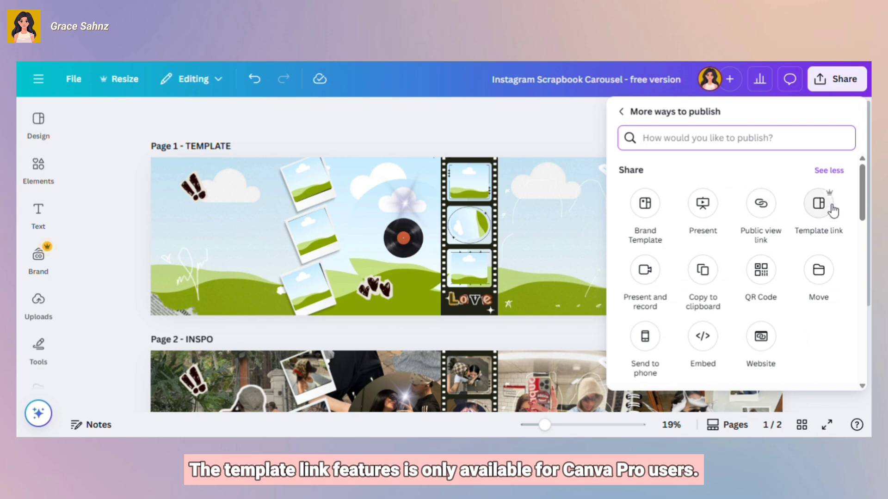
mouse_move(833, 201)
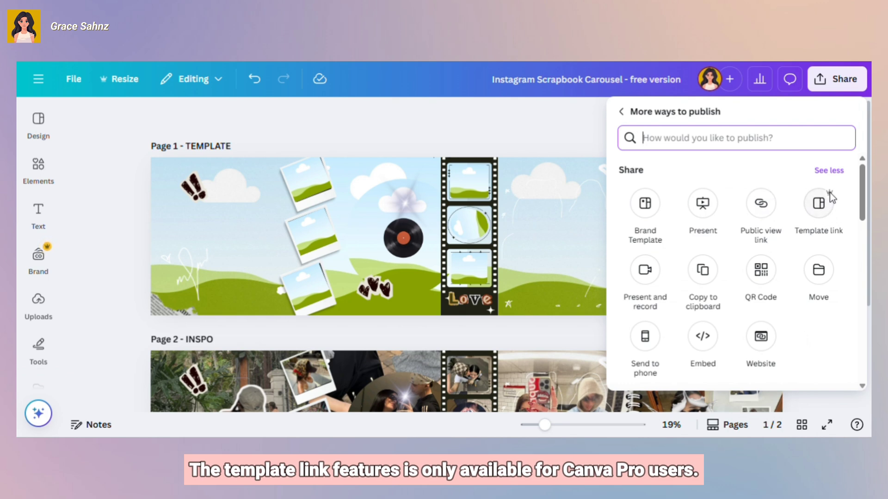
mouse_move(817, 203)
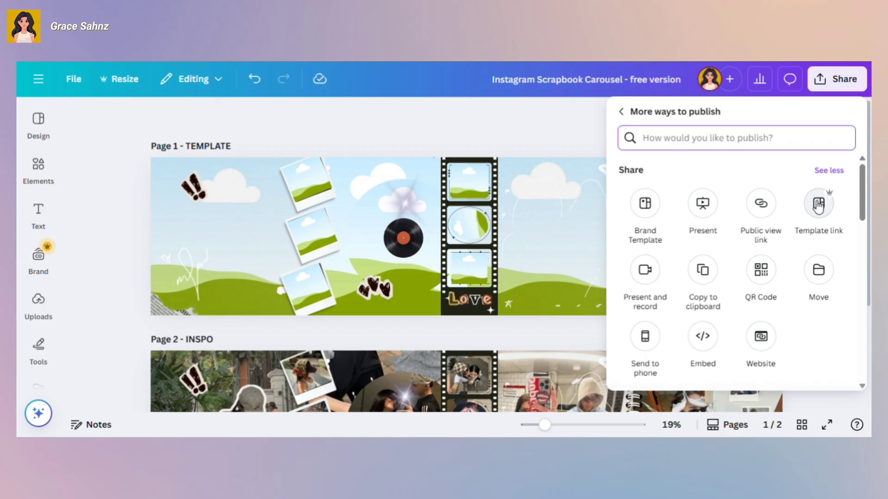
Step: Choose the Template link publishing option for the scrapbook carousel
click(818, 203)
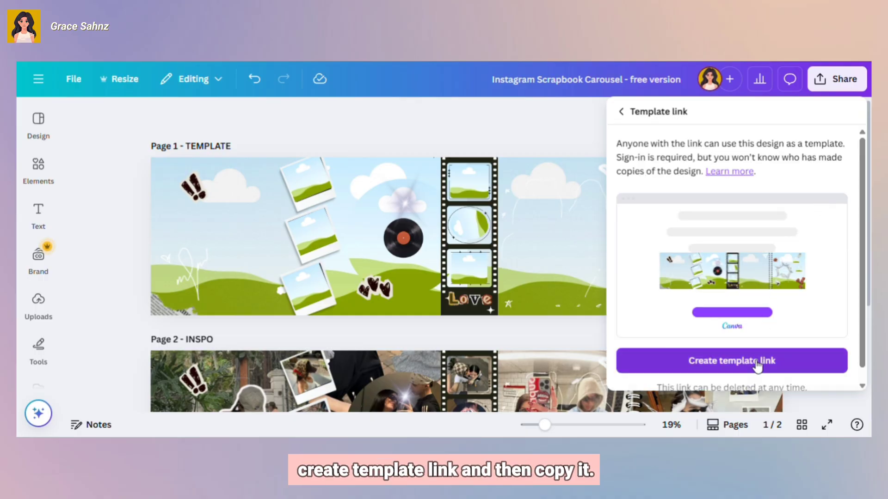
Step: Create the live template link and copy the canva.com URL to the clipboard
click(731, 361)
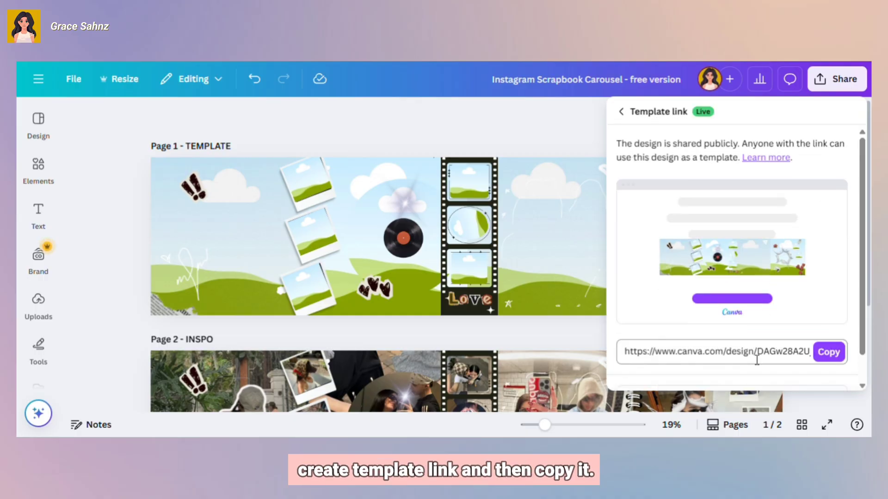
click(829, 352)
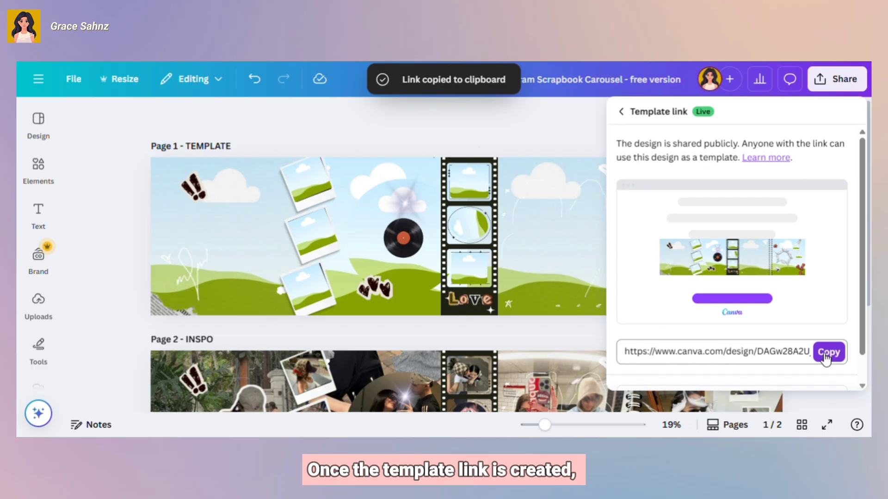
click(829, 352)
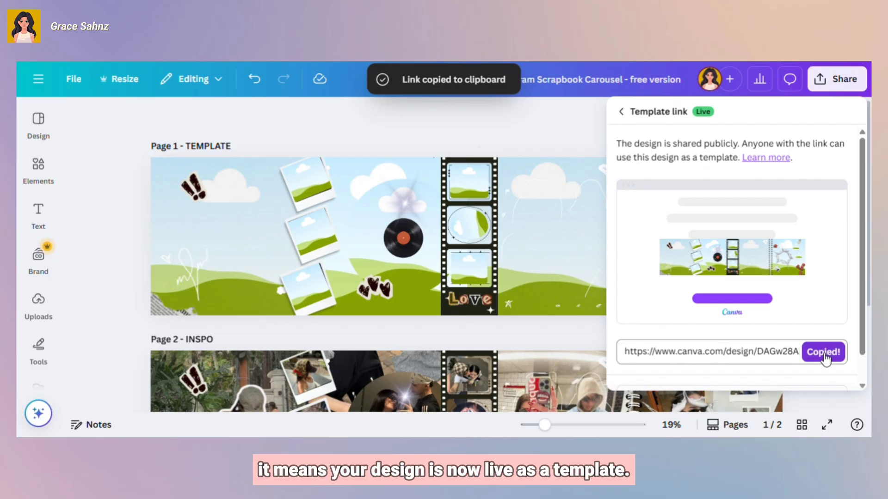
scroll(down, 3)
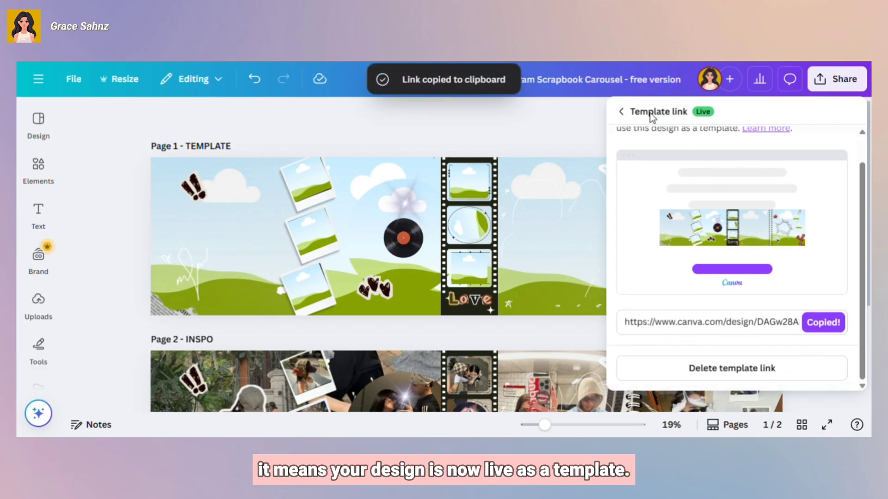
mouse_move(705, 120)
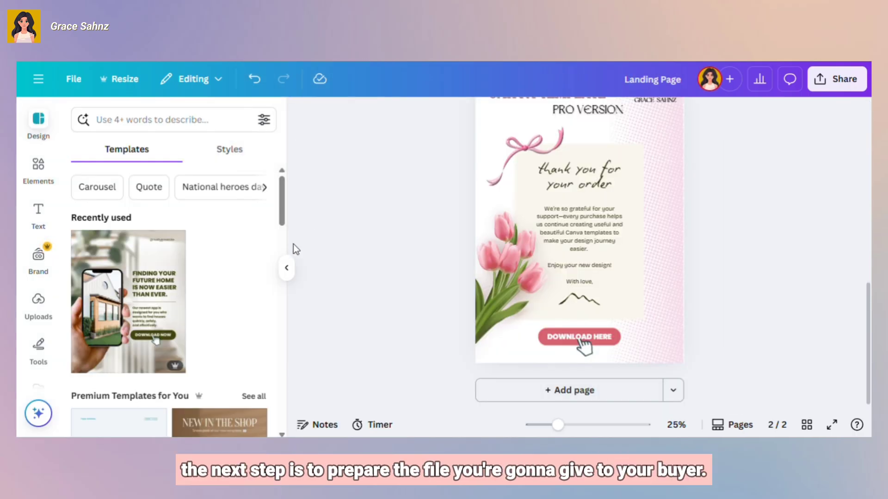
Step: Add a rounded DOWNLOAD HERE button below the thank-you note on the landing page
click(287, 268)
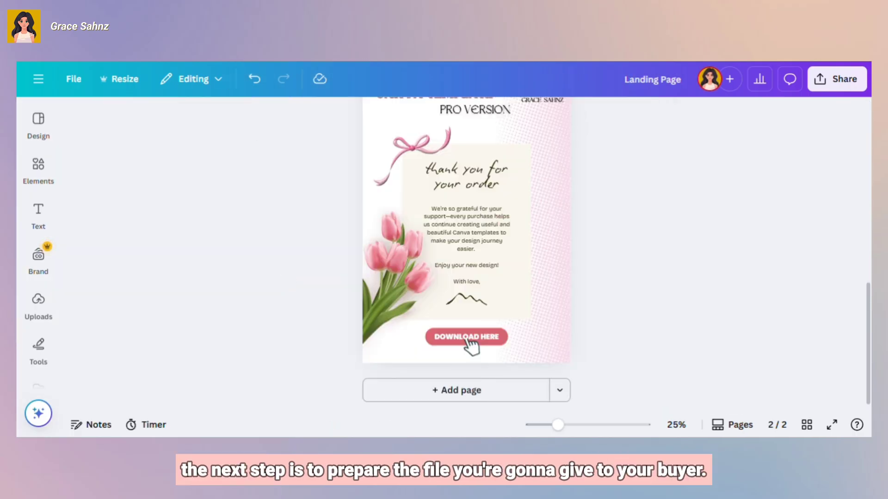
scroll(up, 3)
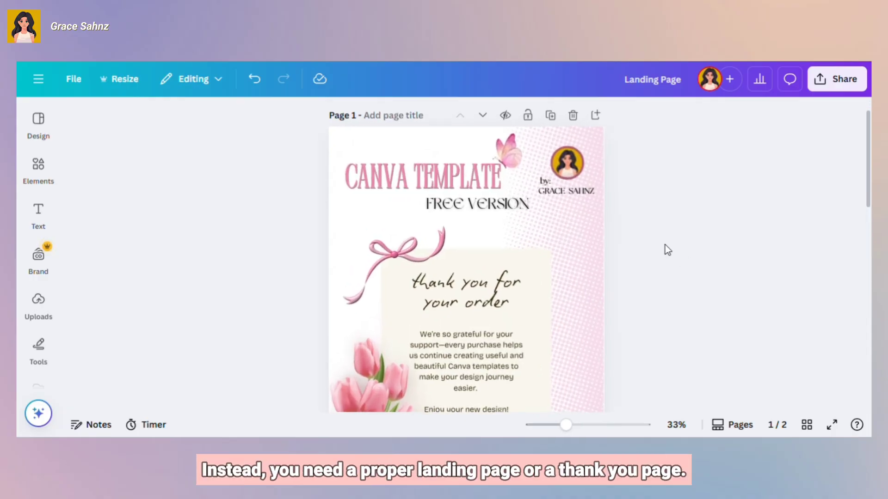
click(550, 255)
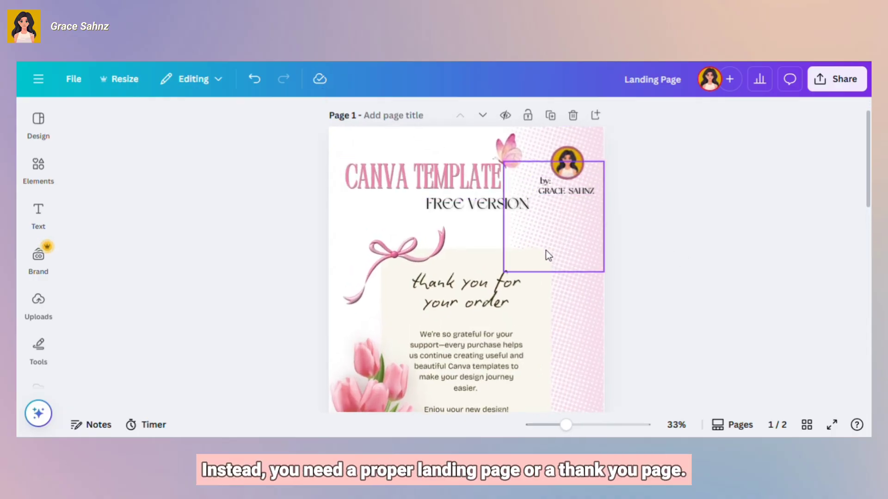
scroll(down, 3)
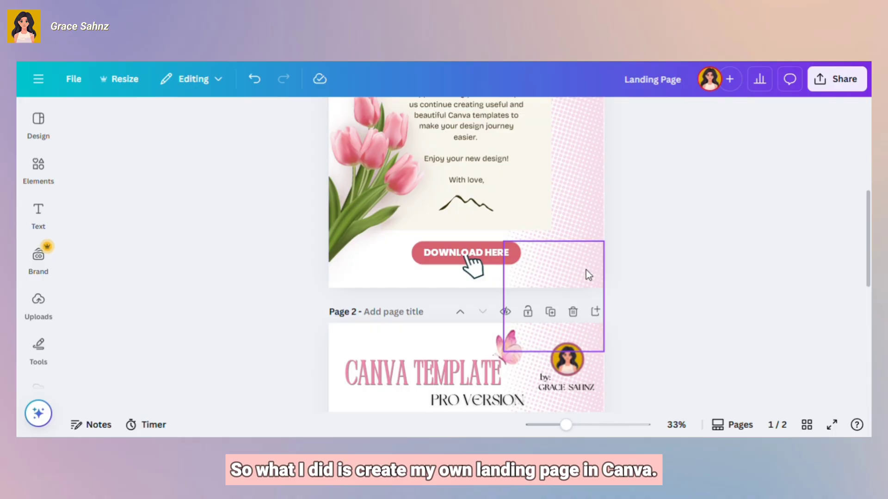
scroll(up, 3)
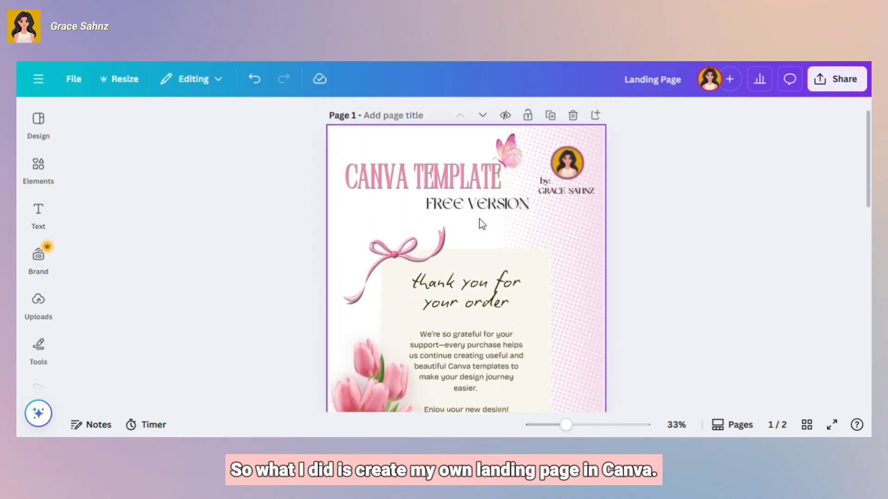
scroll(down, 3)
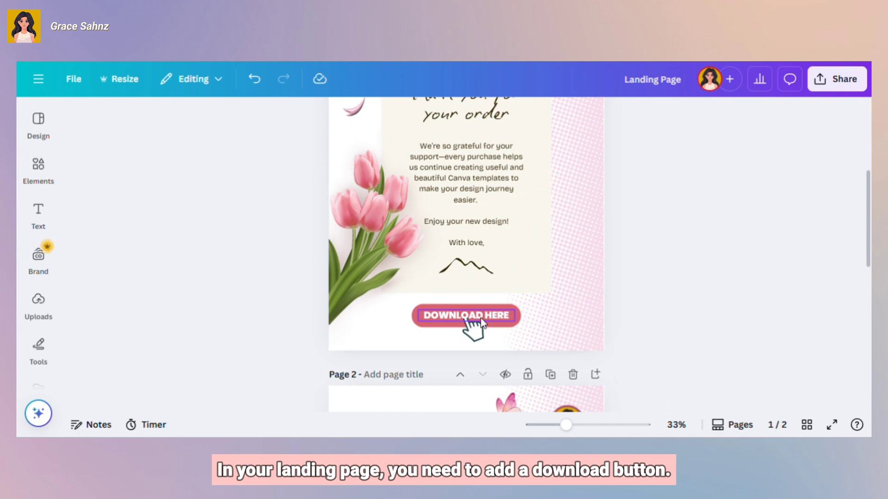
Step: Attach the copied template URL as a link on the DOWNLOAD HERE text and confirm it
click(465, 315)
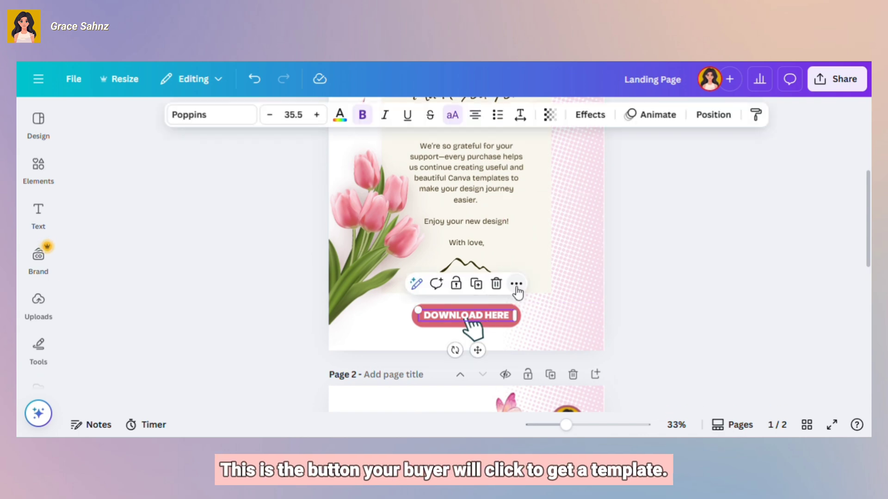
click(516, 284)
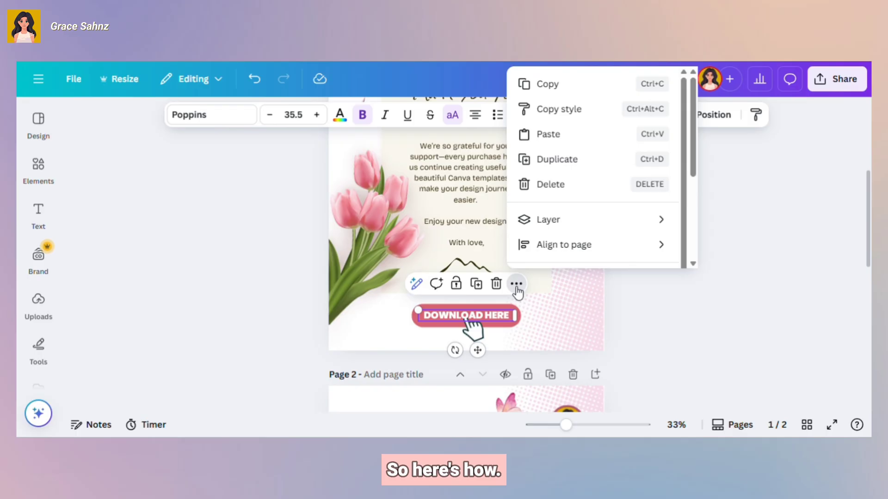
scroll(down, 3)
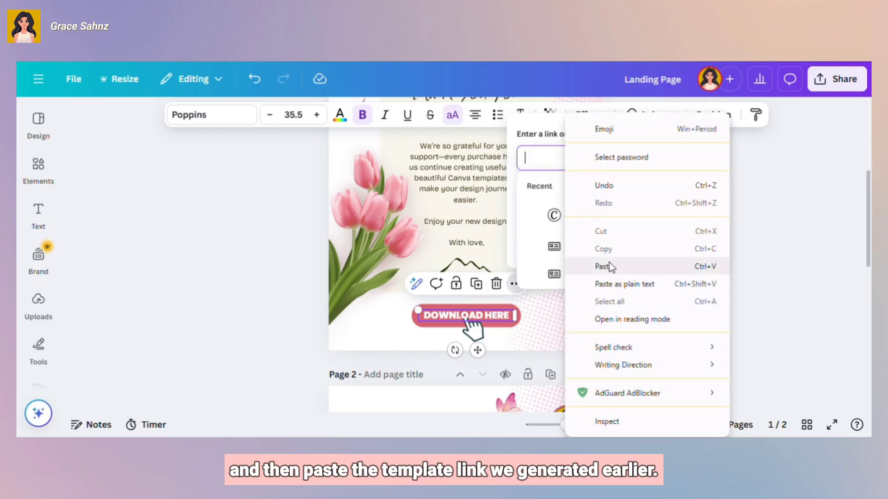
click(602, 267)
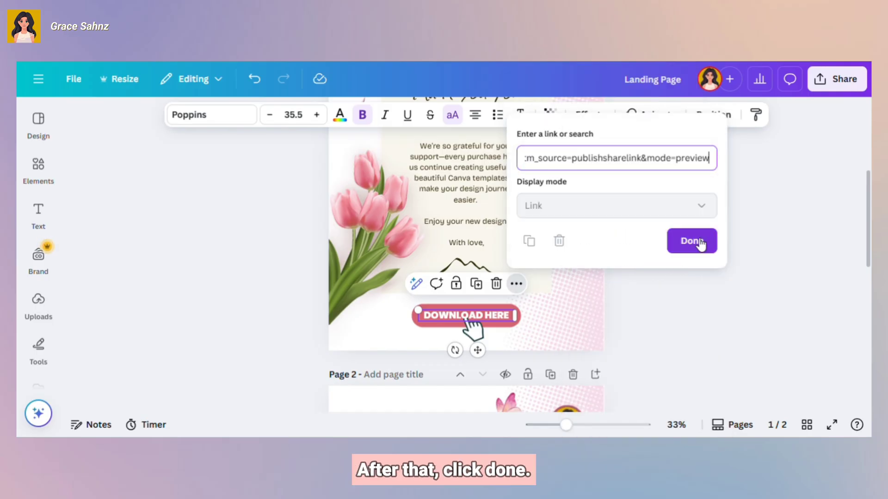
click(692, 240)
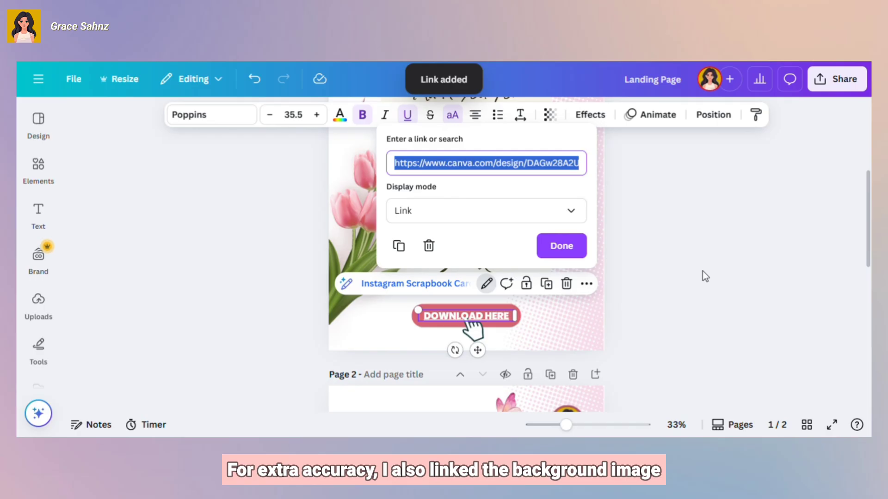
click(561, 246)
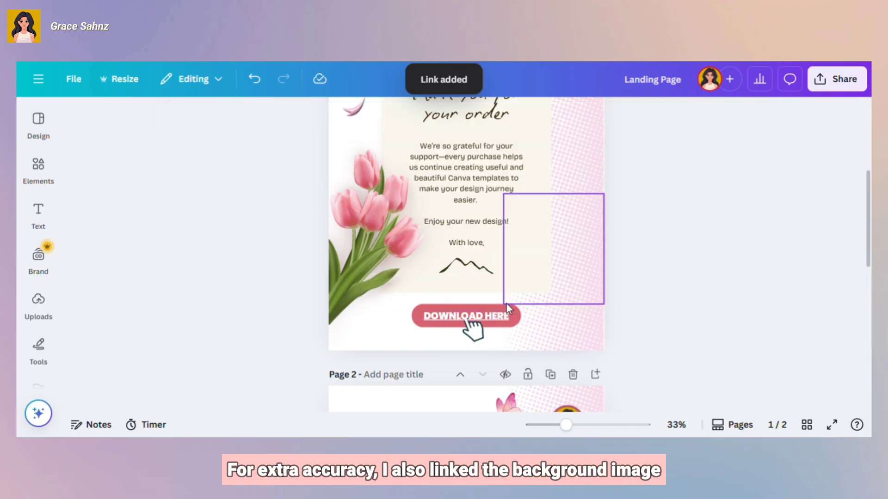
Step: Attach the same template URL to the button's background shape and confirm it
click(465, 316)
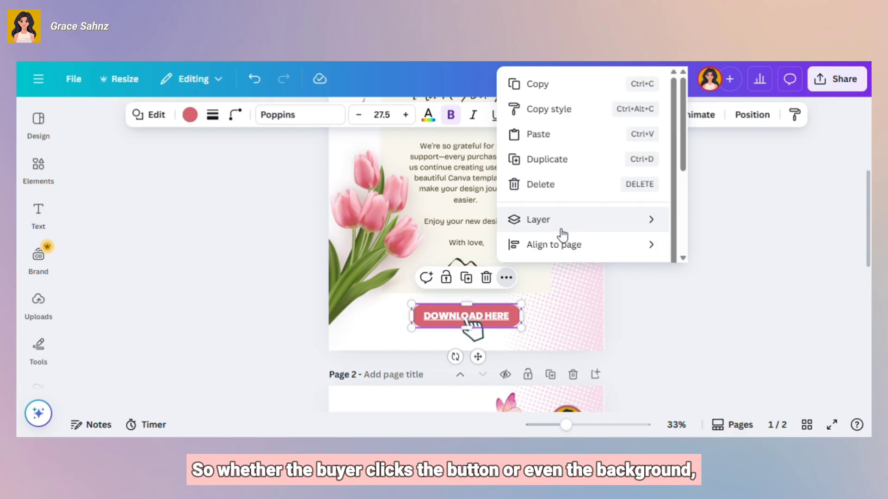
scroll(down, 3)
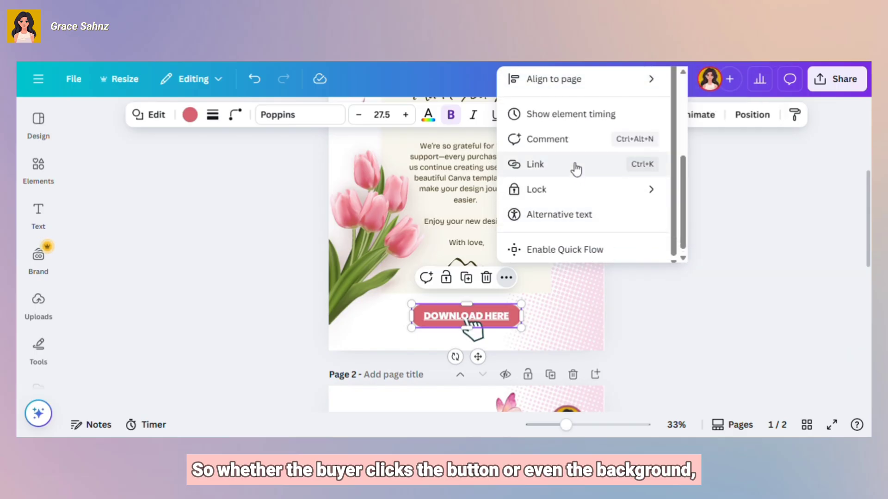
click(534, 165)
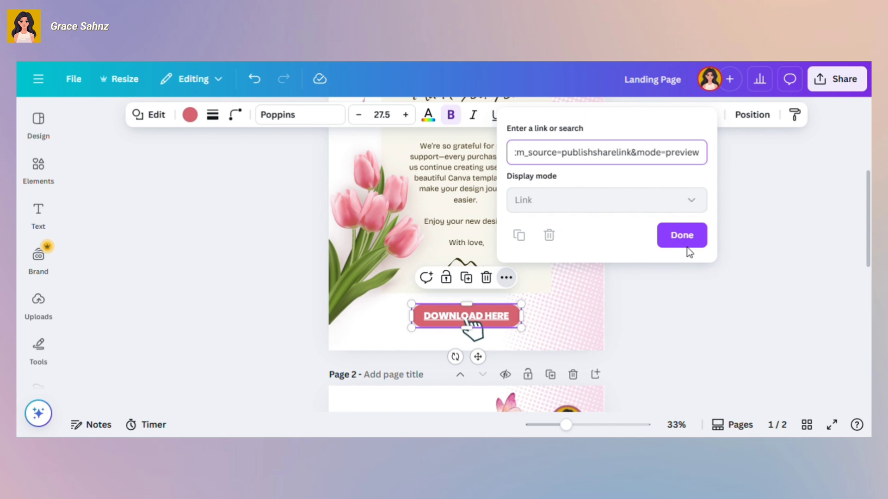
click(681, 235)
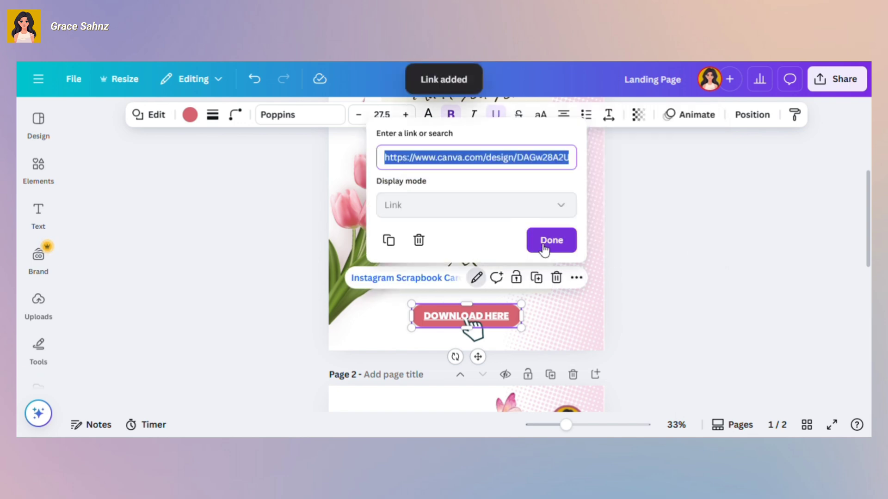
click(837, 78)
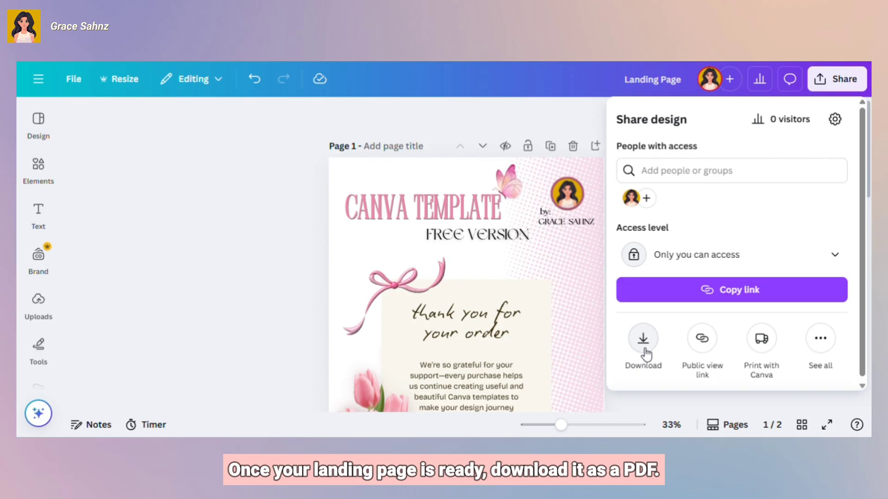
Step: Download the landing page with file type set to PDF Standard
click(642, 340)
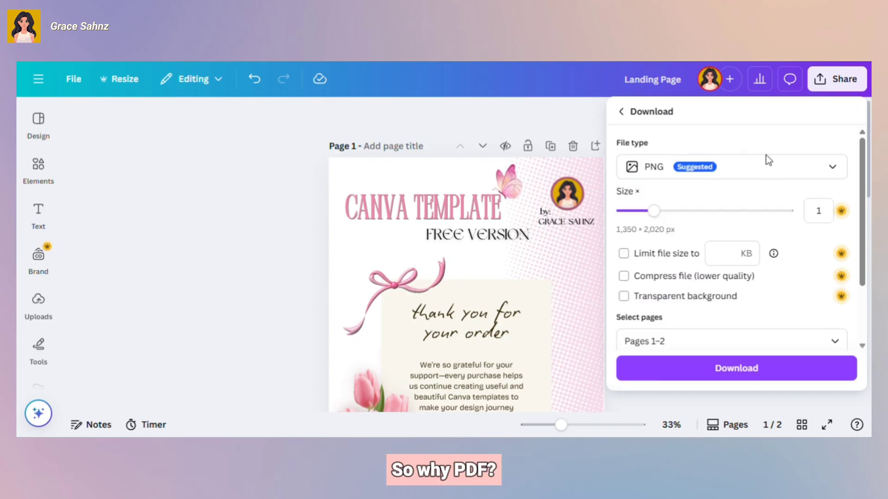
click(730, 166)
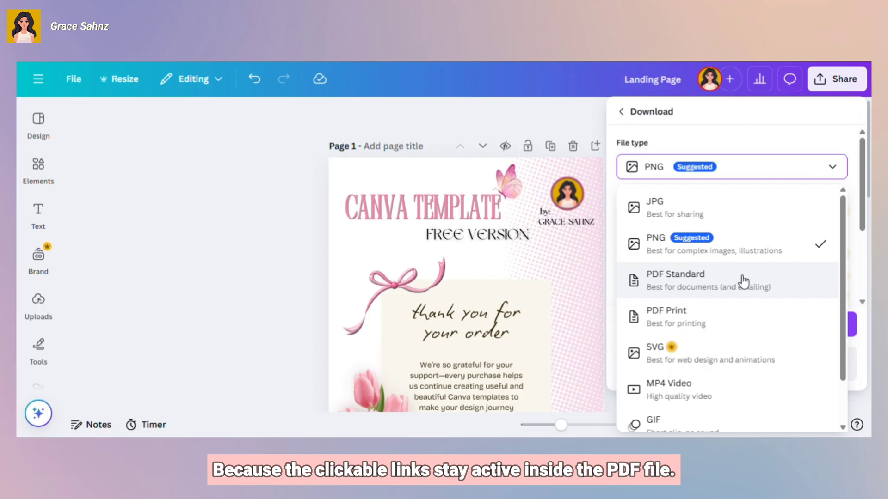
click(675, 280)
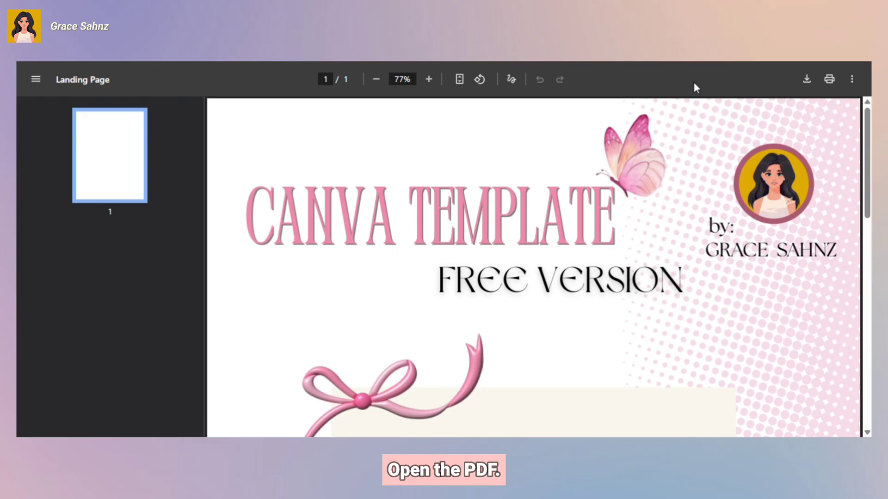
Step: Fit the PDF to the page and follow its DOWNLOAD HERE link to the shared template
click(376, 78)
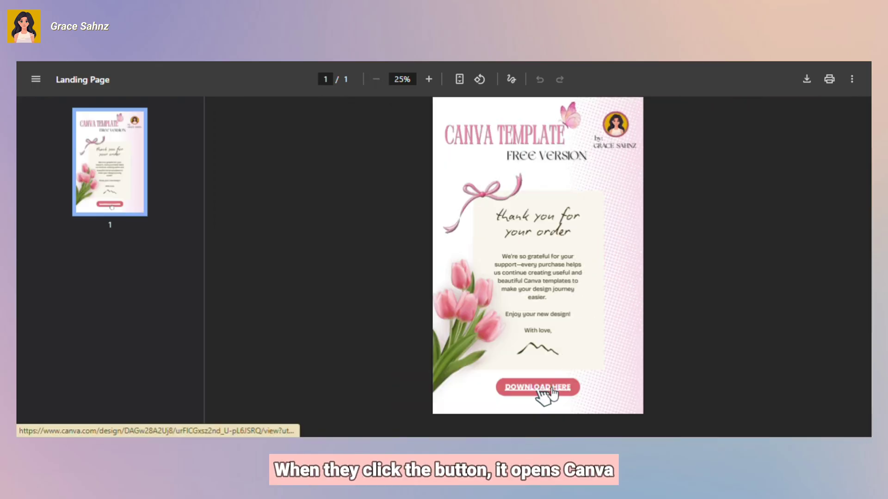
mouse_move(537, 387)
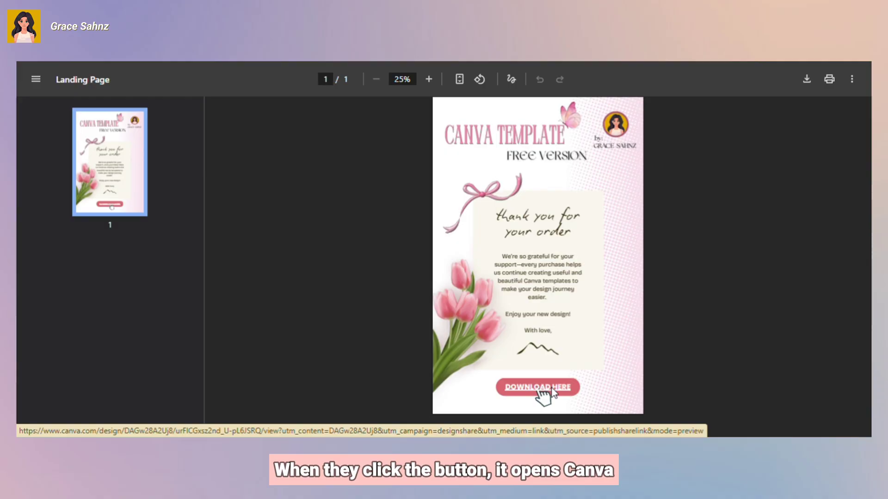
click(536, 388)
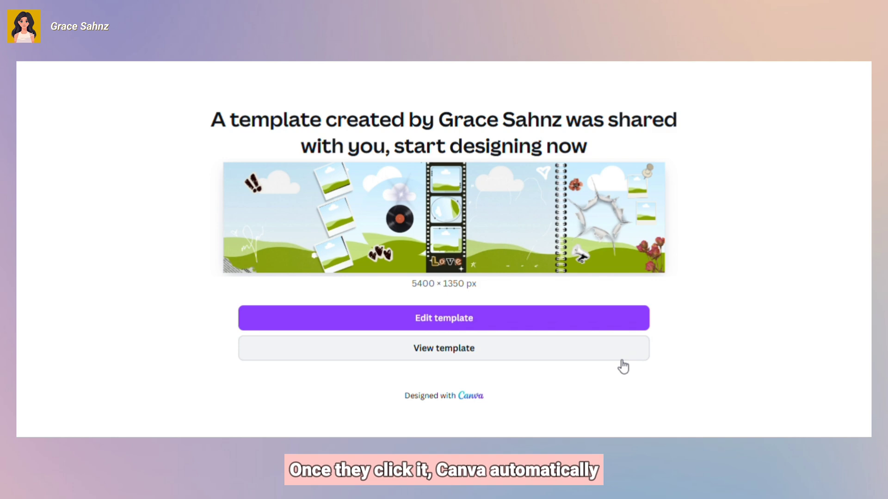
mouse_move(443, 136)
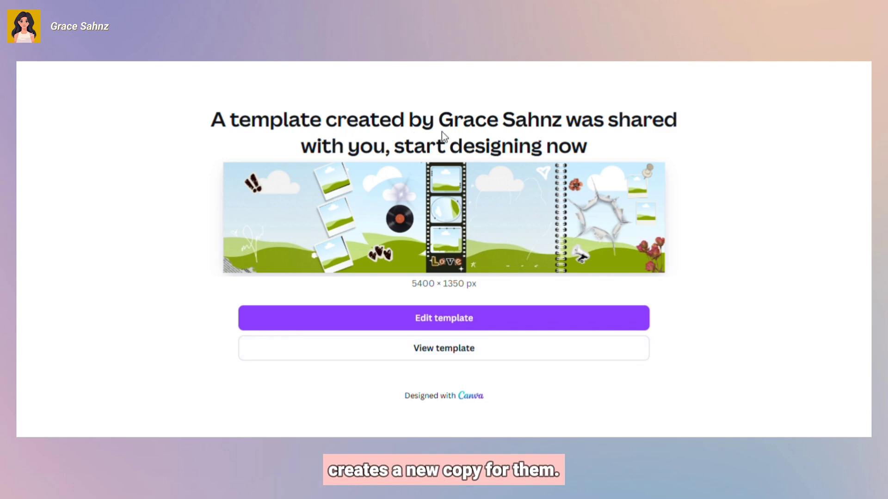
mouse_move(478, 311)
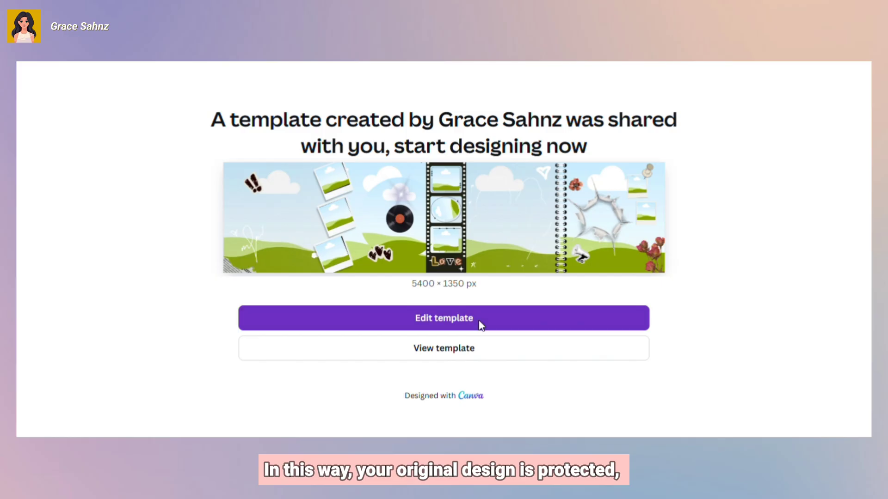
Step: Edit the shared Instagram Scrapbook Carousel free template into an editable copy and select its frames
click(443, 317)
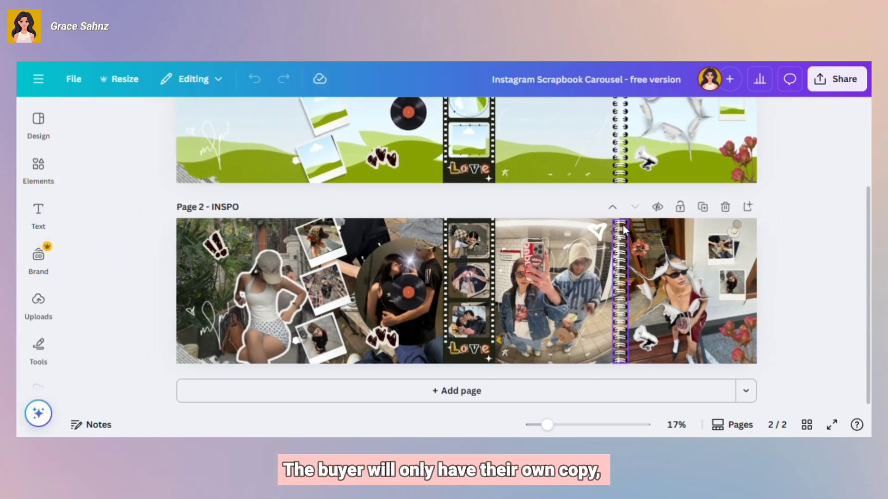
scroll(up, 3)
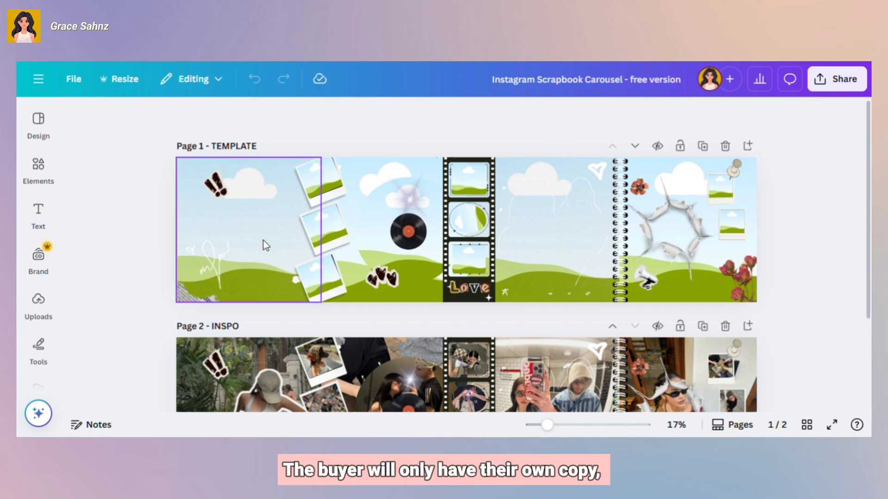
click(467, 226)
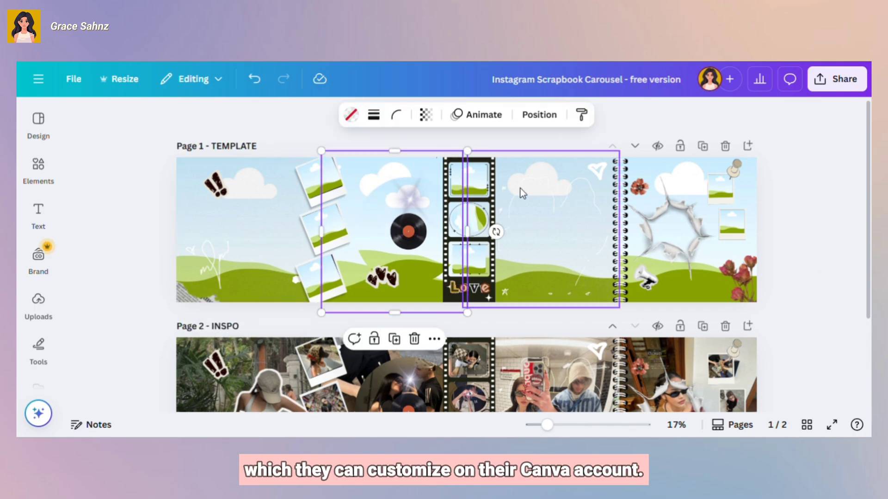
click(679, 227)
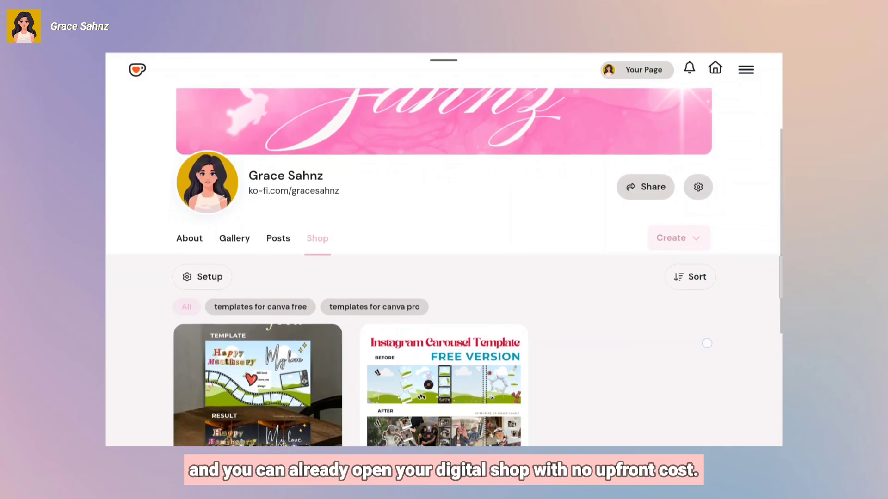
Step: Scroll through the Payhip storefront before moving to the seller dashboard
scroll(down, 3)
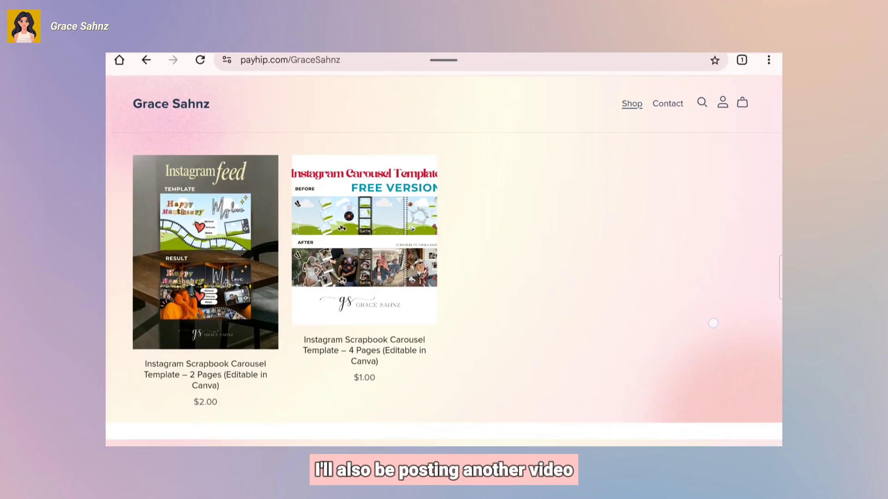
scroll(down, 3)
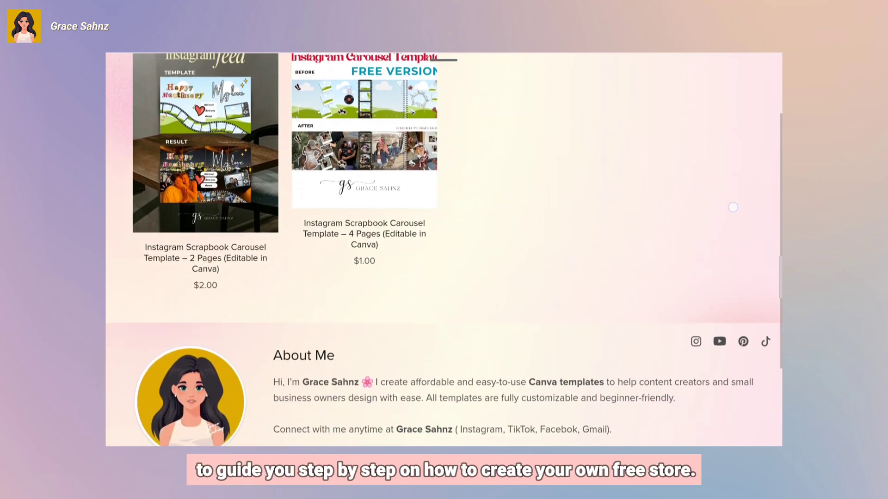
scroll(down, 3)
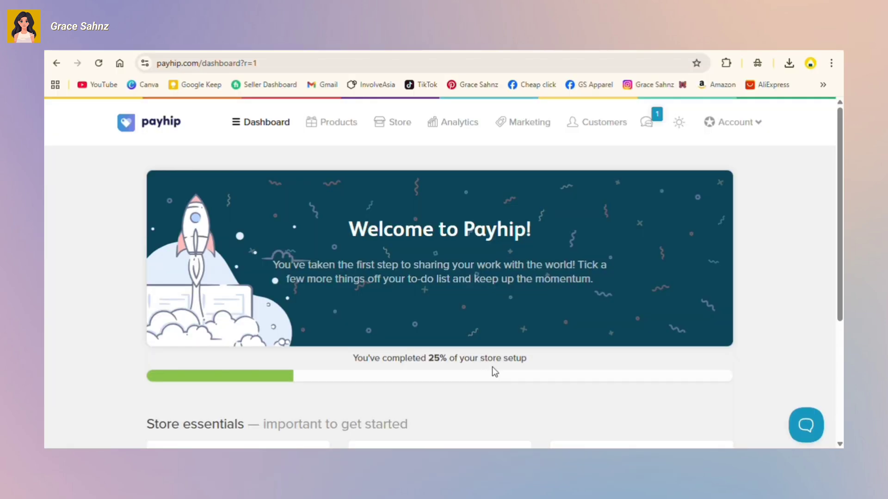
Step: Add the store's first product as a Digital Product, reaching the empty product form
scroll(down, 3)
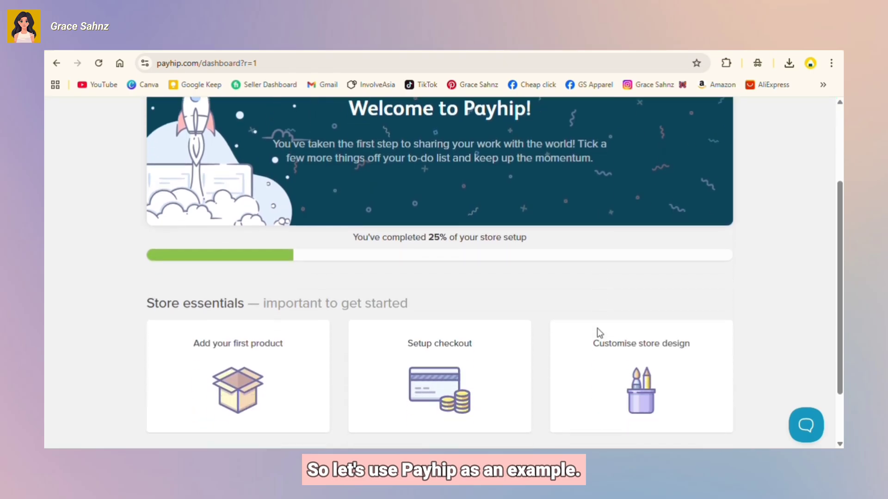
scroll(down, 3)
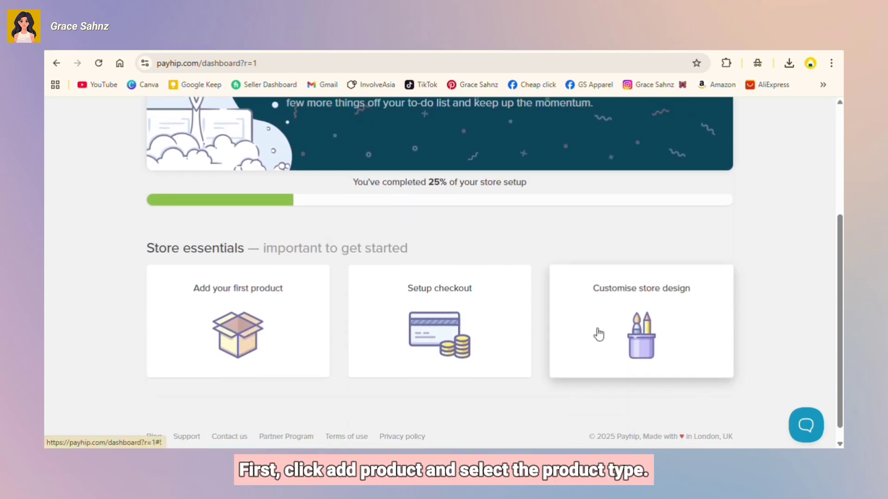
click(238, 321)
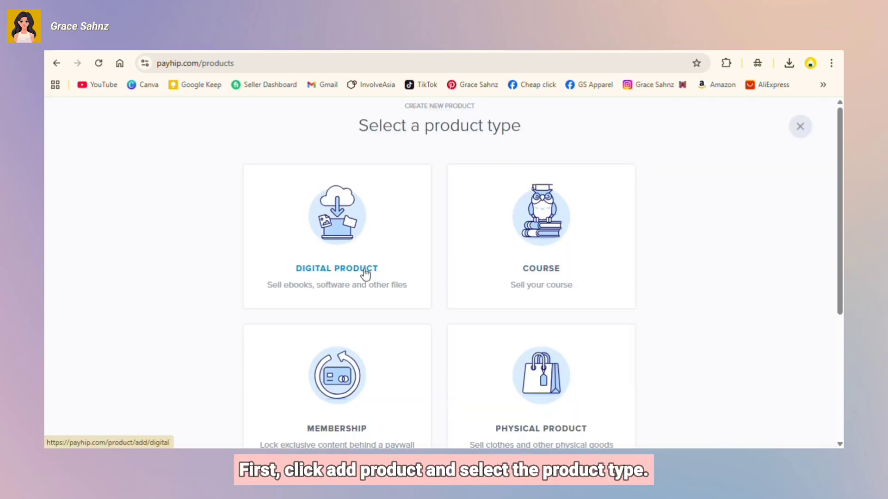
click(336, 232)
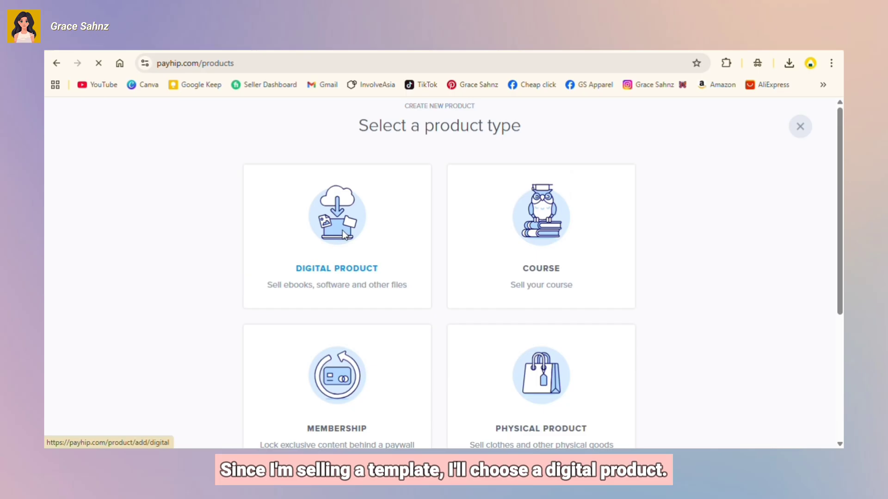
click(337, 235)
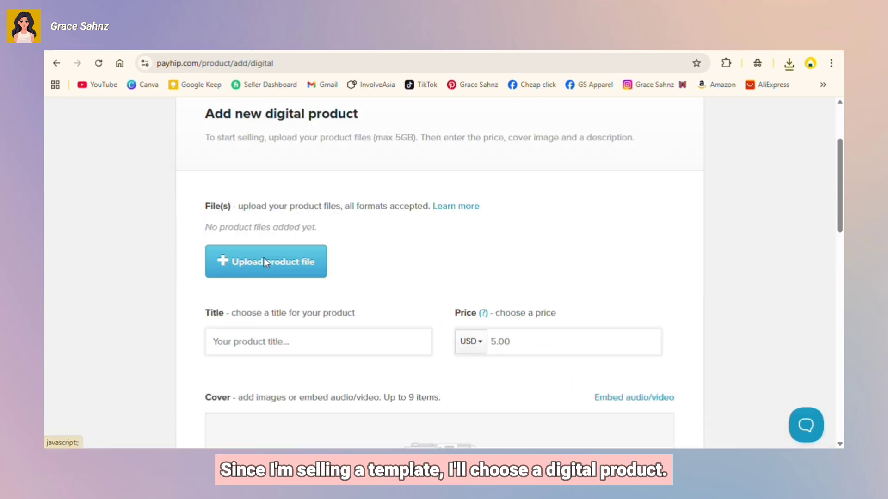
Step: Upload the Instagram Scrapbook Carousel PDF from the WORK NOW subfolder as the product file
click(266, 261)
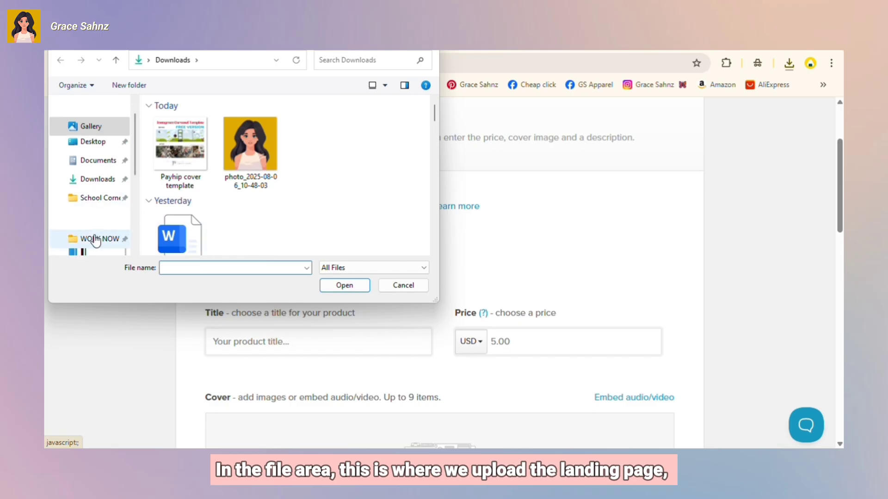
click(103, 239)
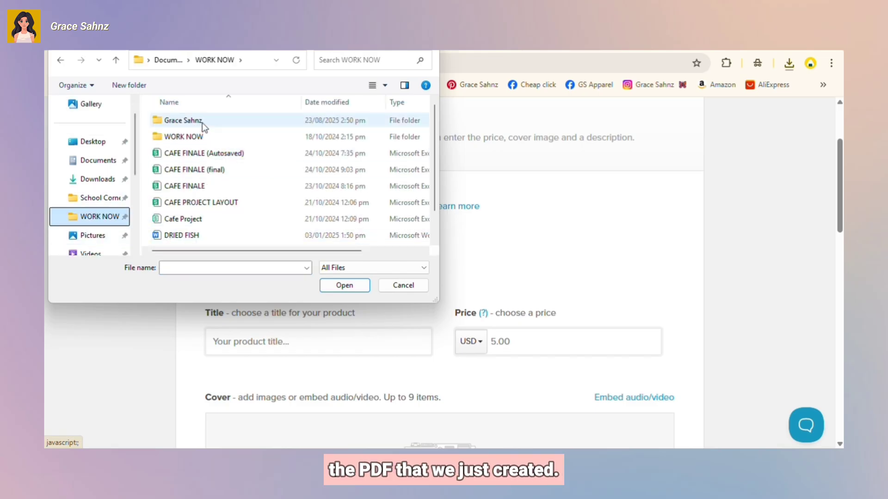
double_click(182, 121)
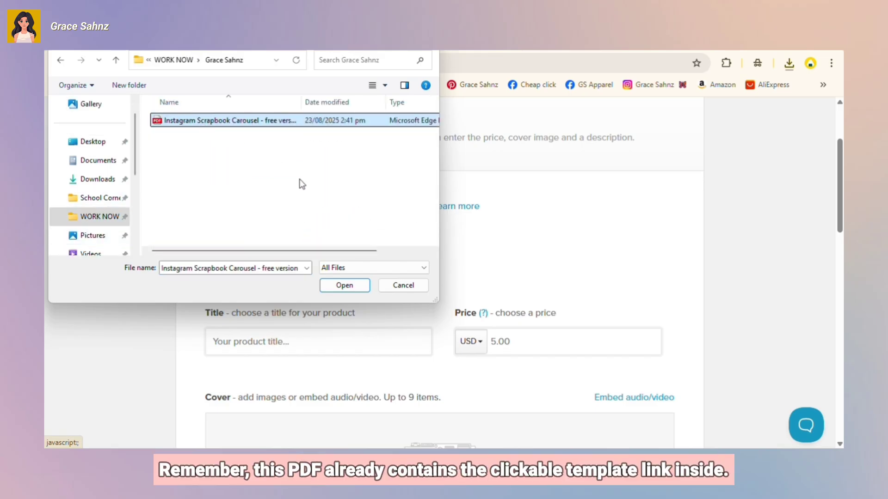
click(344, 284)
text(Instagram Scrapbook Carousel Template – 4 Pages)
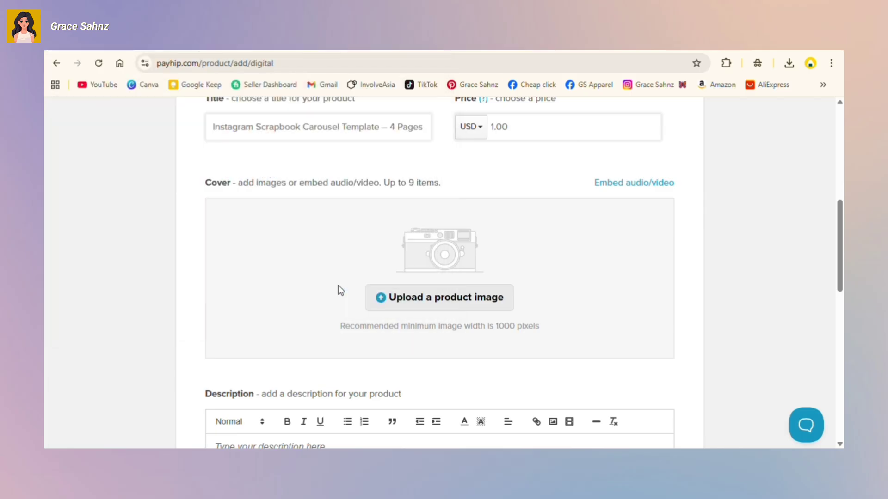
Step: Add the carousel cover image and a description listing Instagram, TikTok and Facebook contacts
click(438, 297)
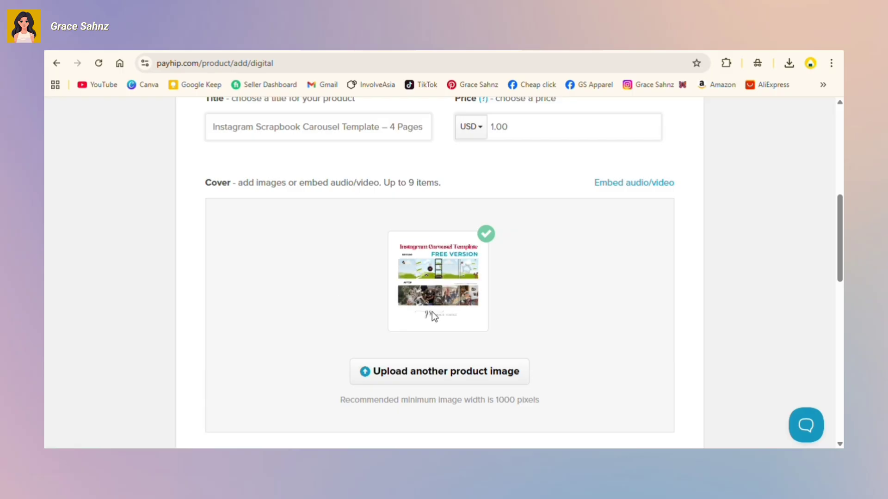
scroll(down, 3)
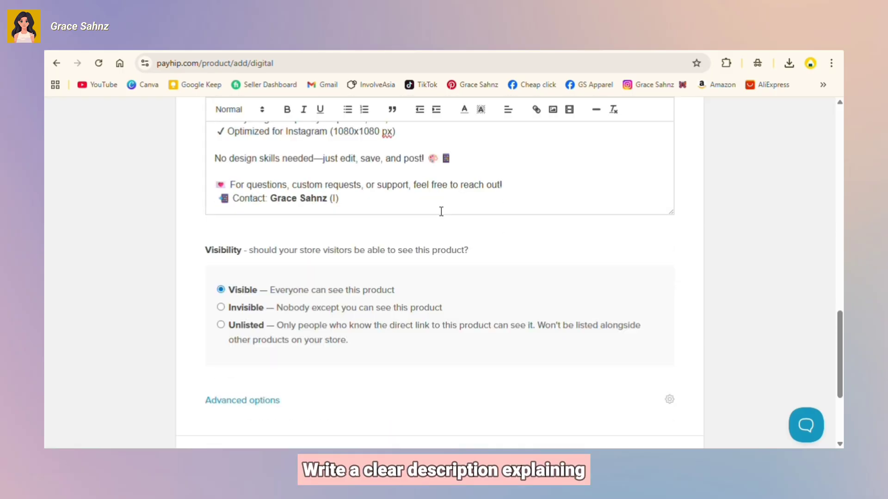
text(nstagram,)
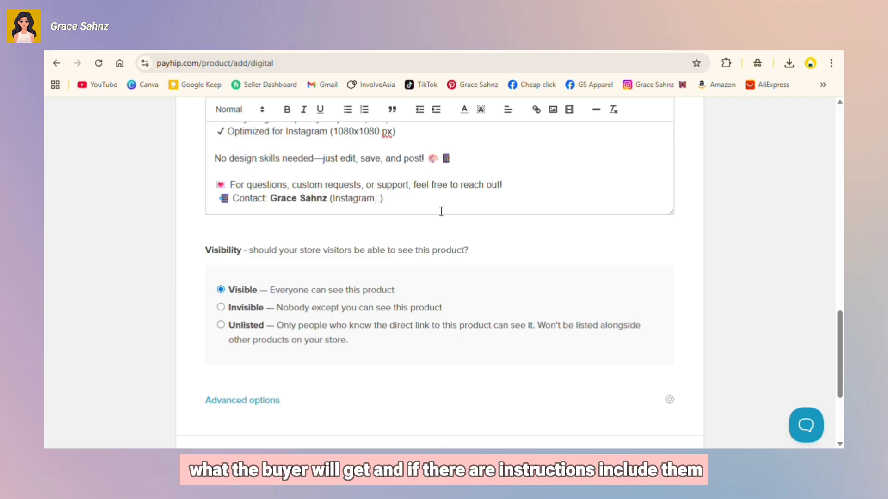
text(TikTO)
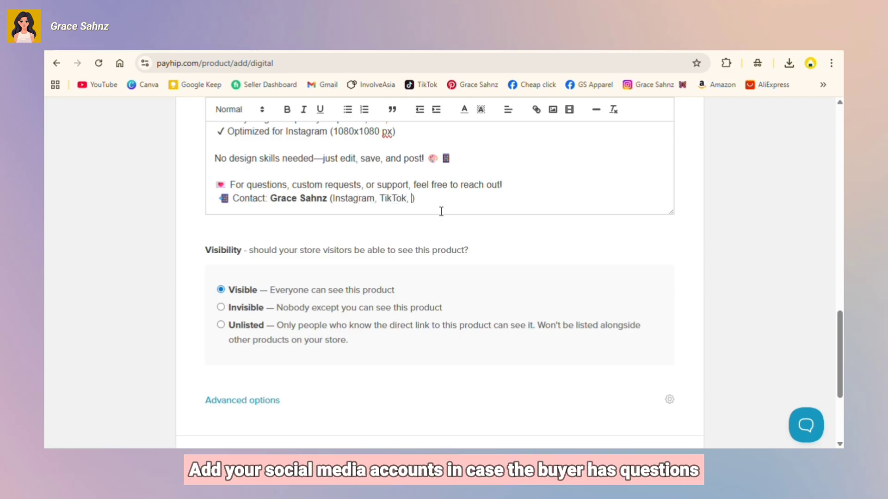
text(Facebook)
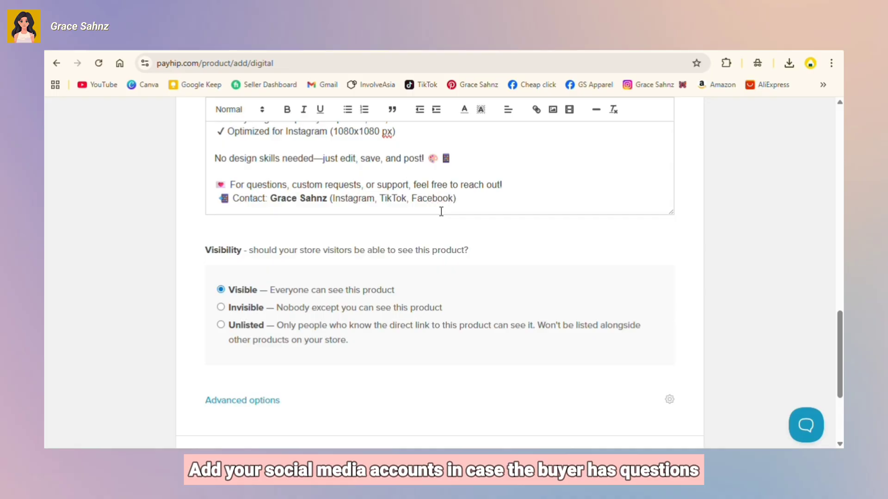
scroll(up, 3)
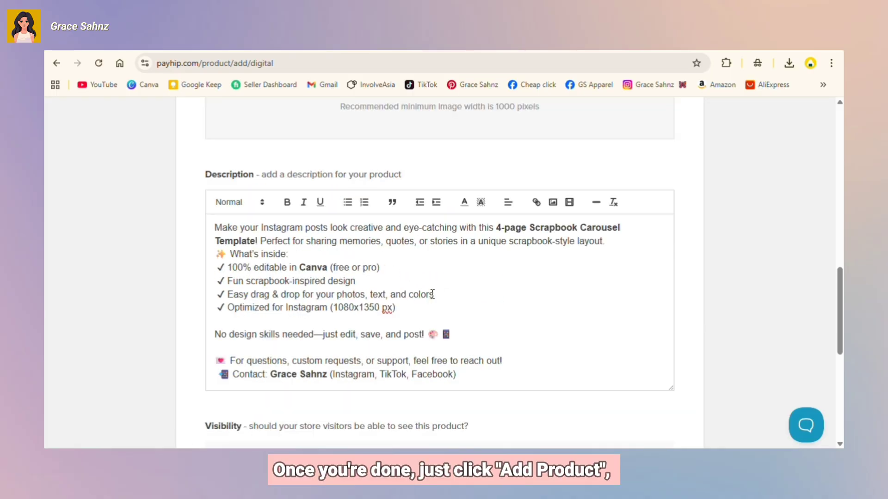
Step: Publish the product, copy its shareable link and view the live $1.00 product page
scroll(down, 3)
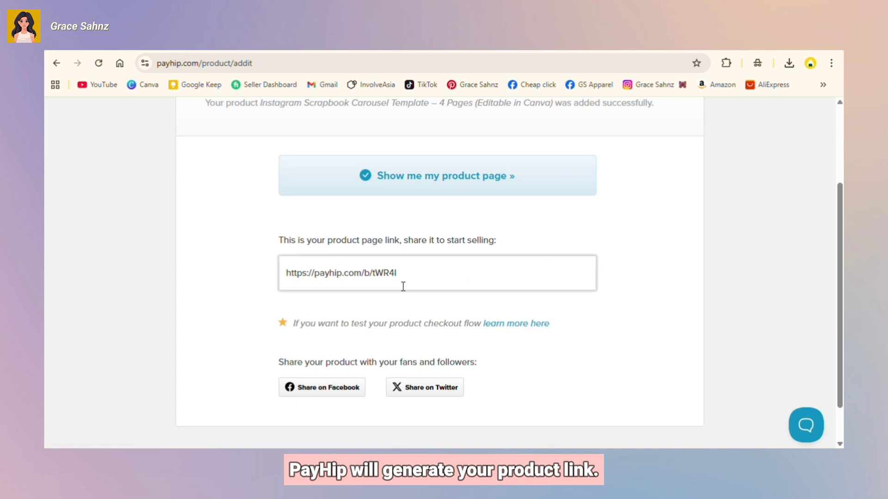
triple_click(341, 273)
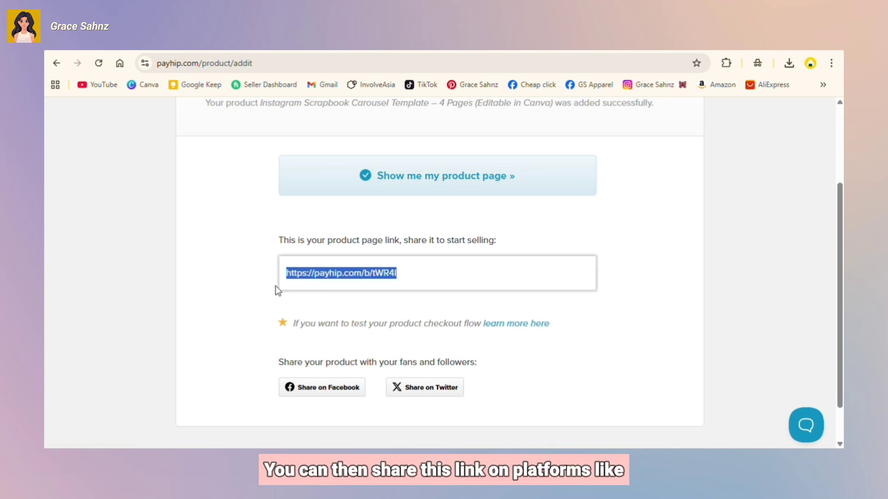
click(453, 273)
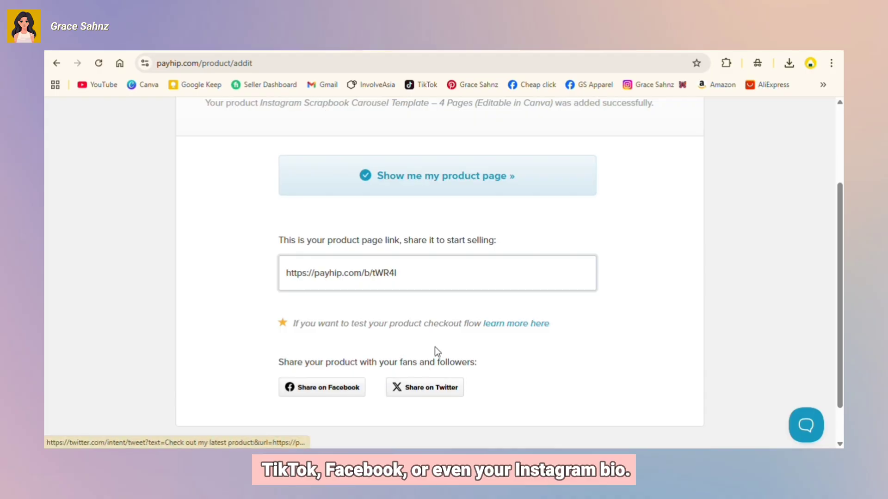
scroll(up, 3)
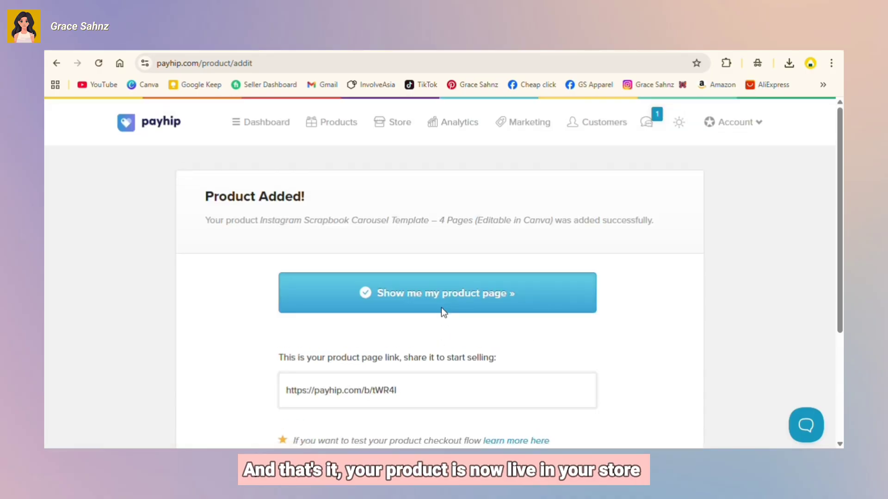
click(437, 293)
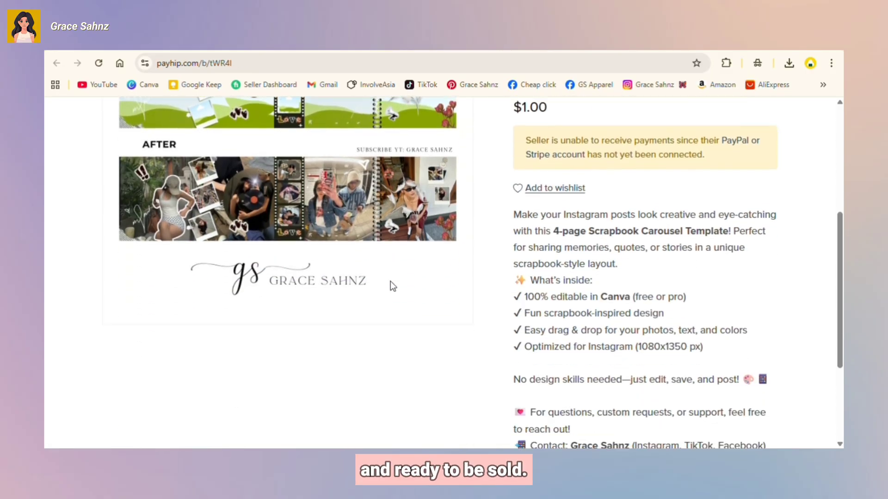